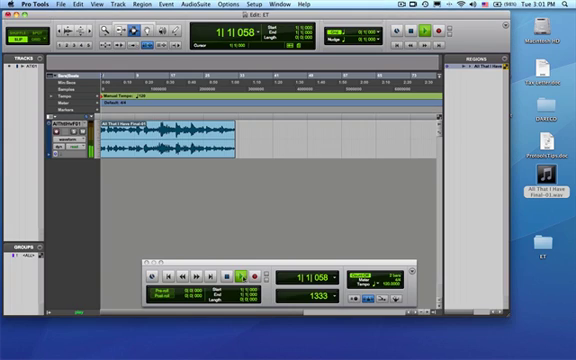
- Stop playback and return the counter to zero
click(232, 272)
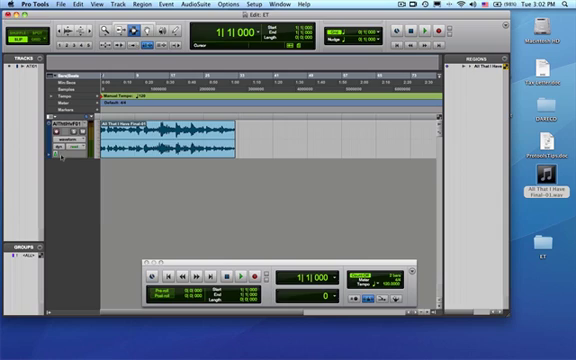
- Set the track's Elastic Audio plug-in selector to Polyphonic
click(60, 158)
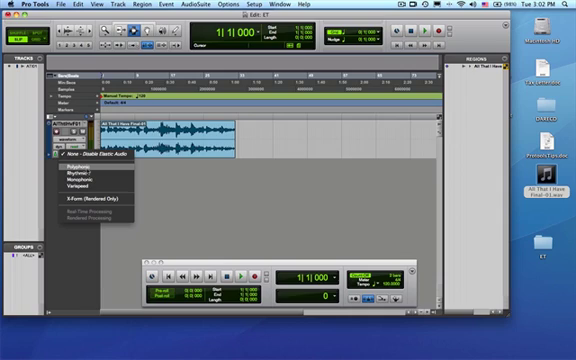
click(75, 163)
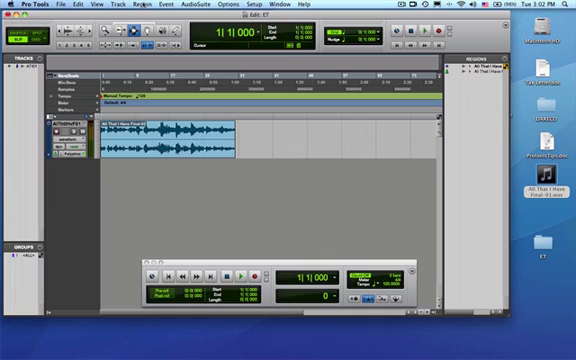
- Choose Elastic Properties from the Region menu
click(150, 6)
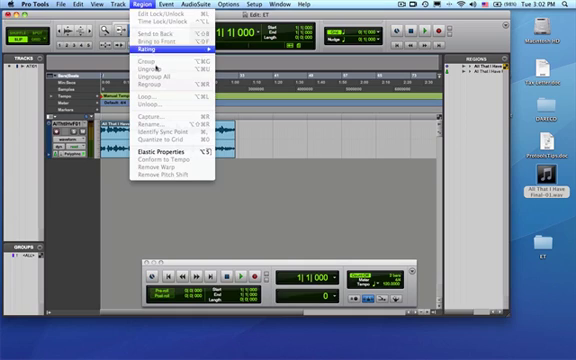
mouse_move(168, 160)
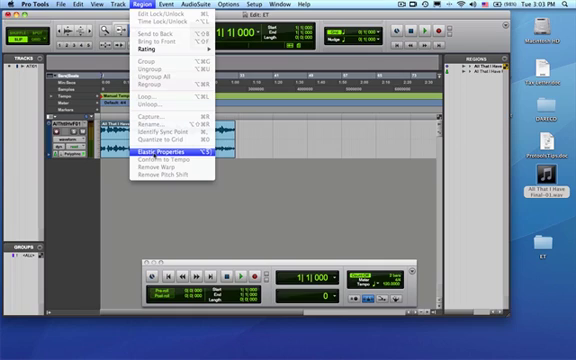
click(166, 147)
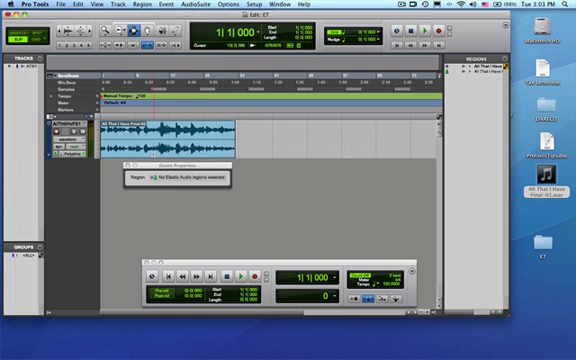